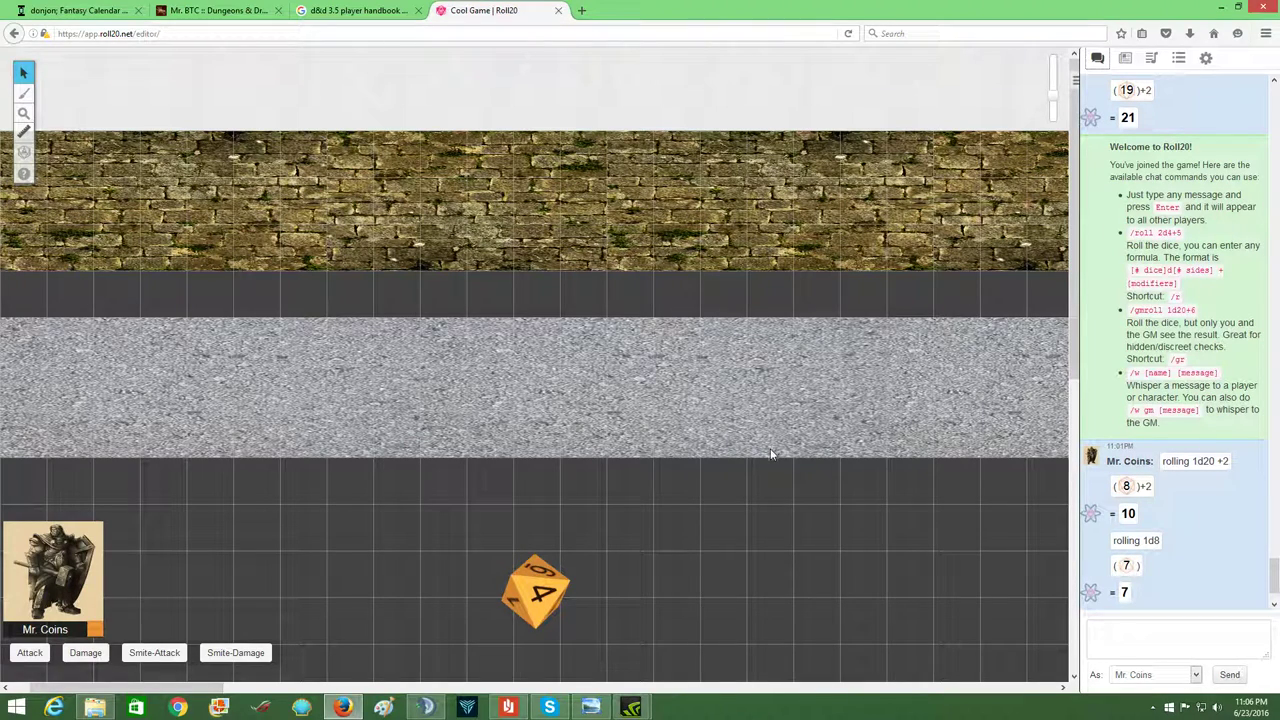
mouse_move(548, 430)
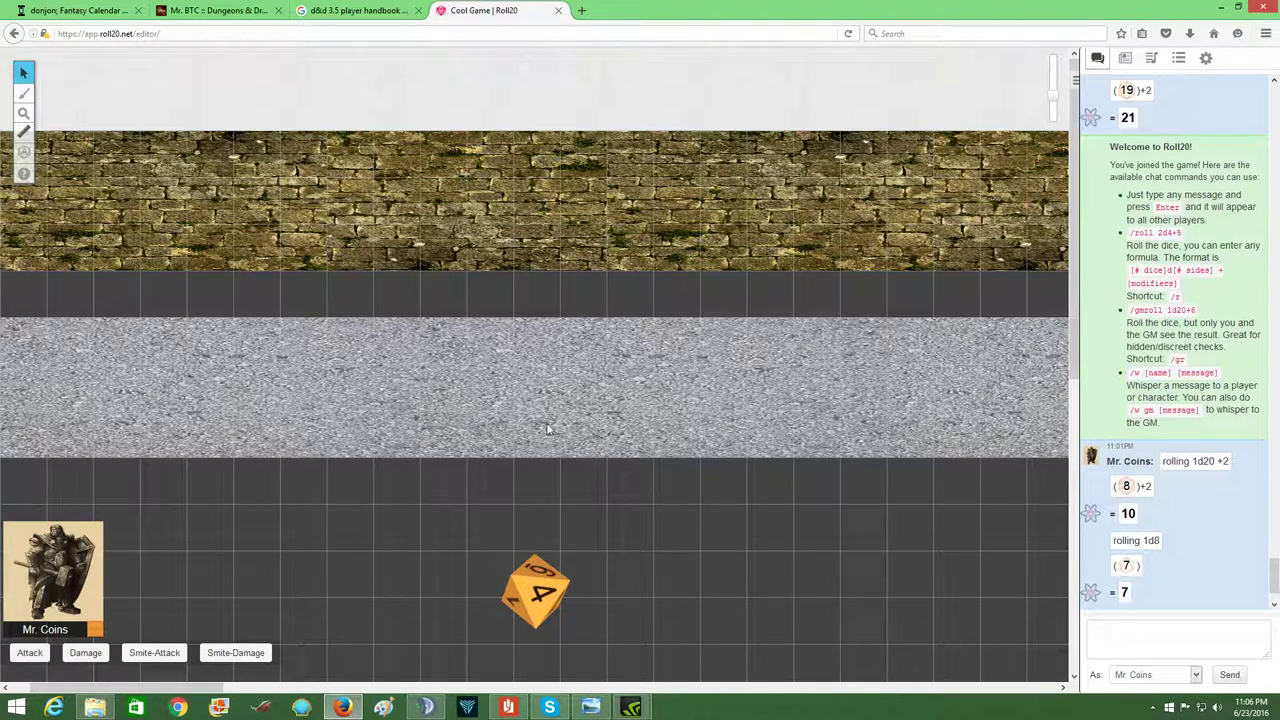
mouse_move(20, 668)
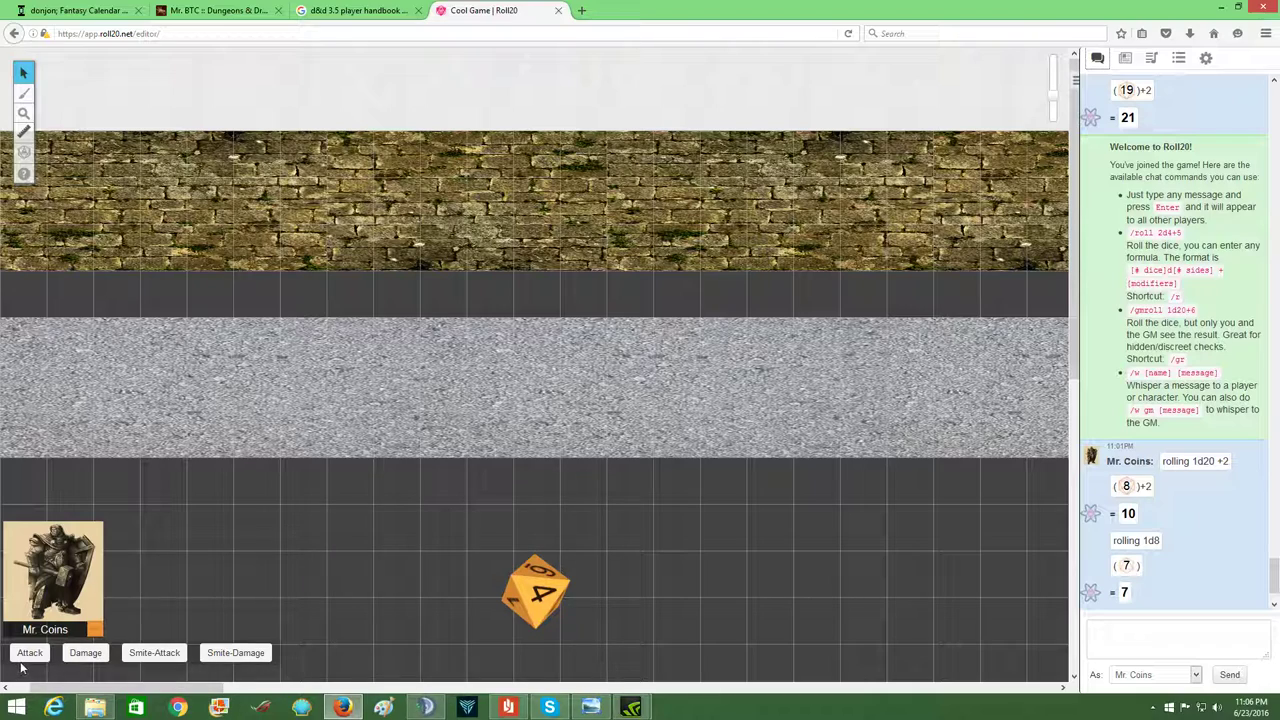
mouse_move(50, 664)
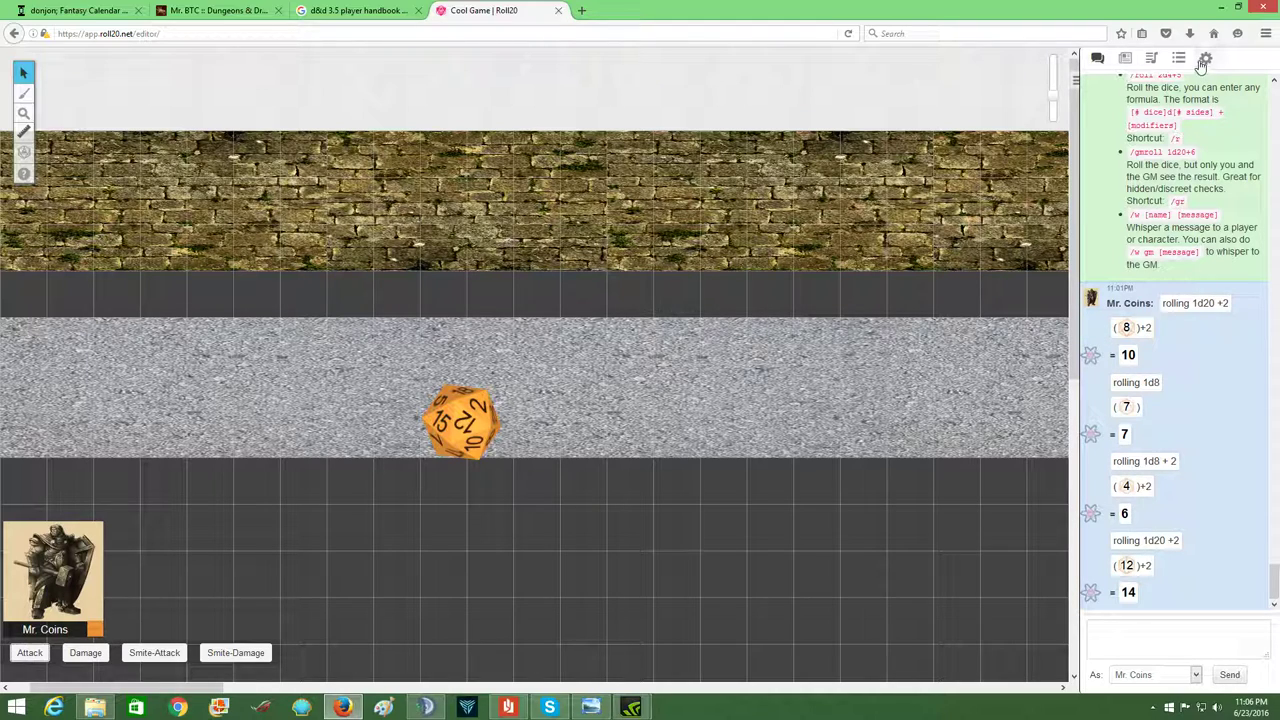
- Begin a new macro from the Macros list in the game settings
click(1204, 58)
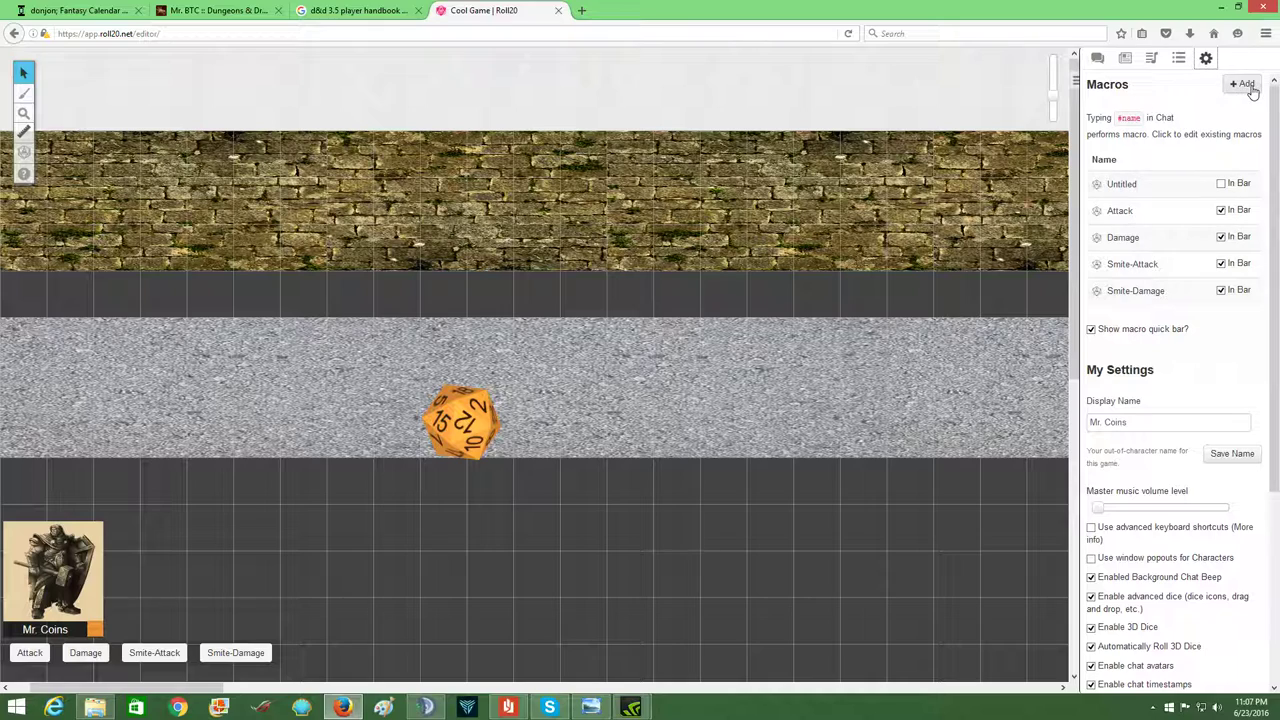
click(1242, 84)
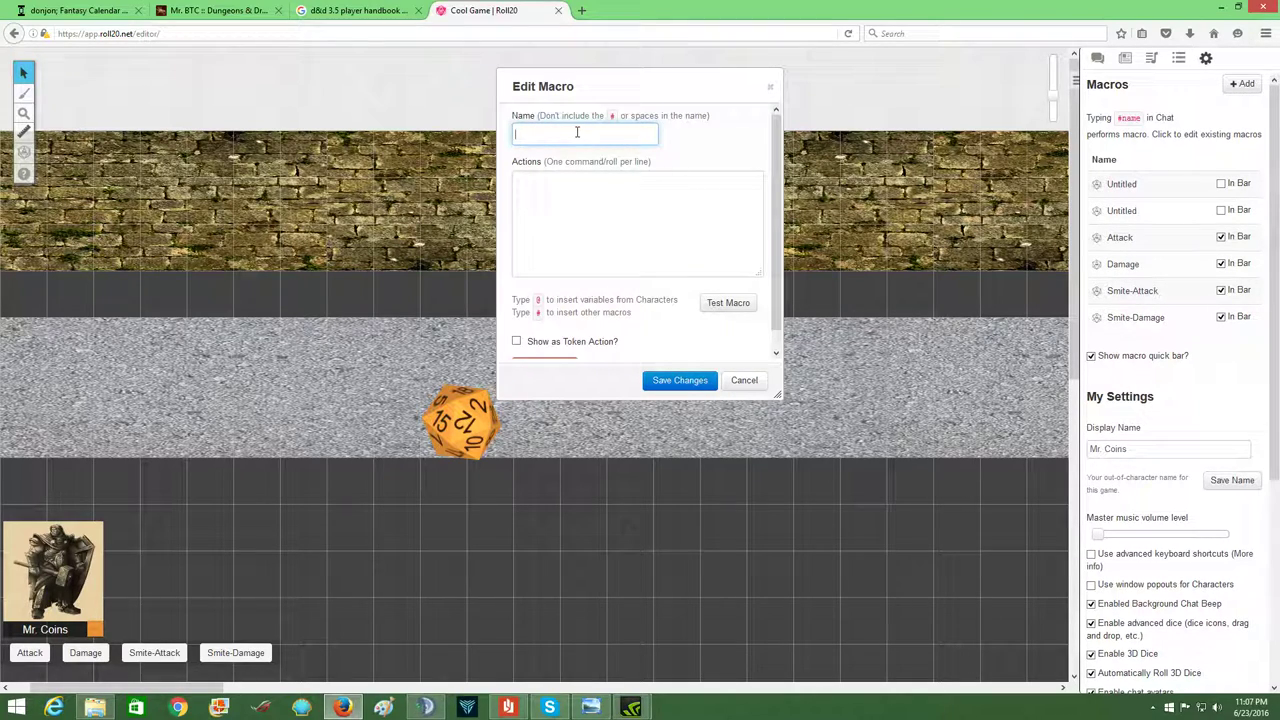
- Save a macro named 'Example' with action '/roll 1d20' and tick its In Bar checkbox
text(Example)
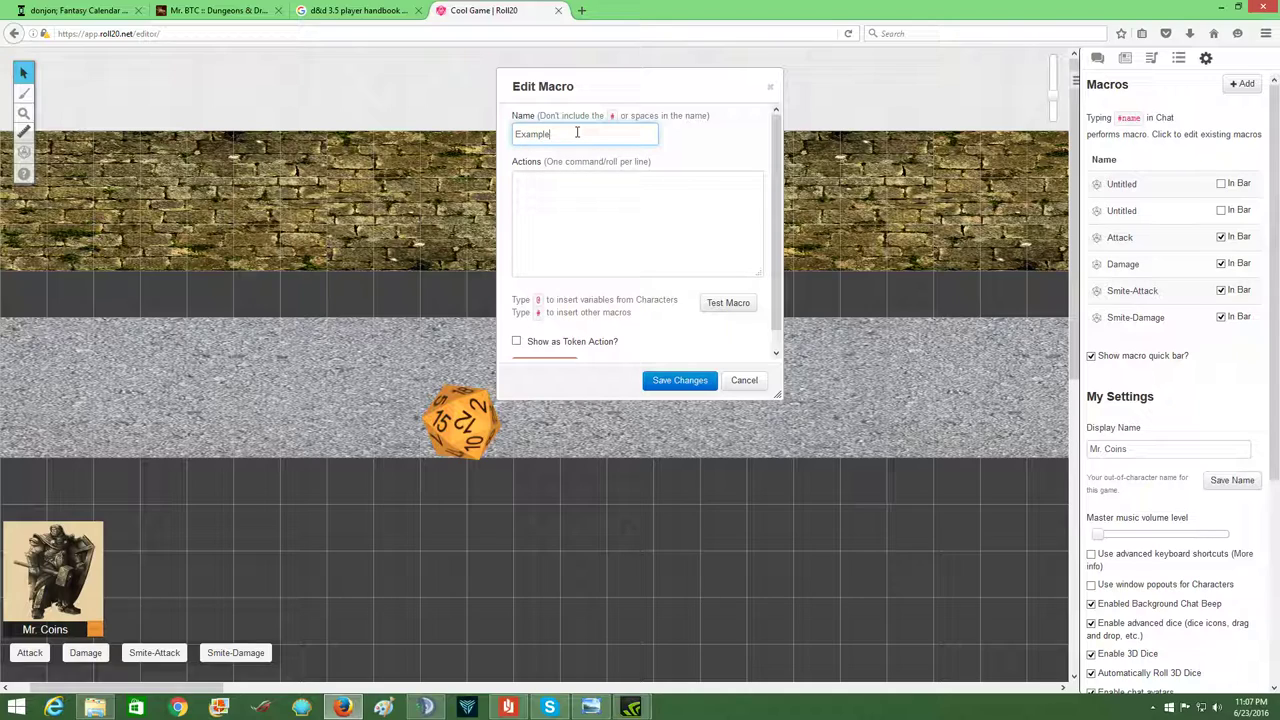
click(636, 222)
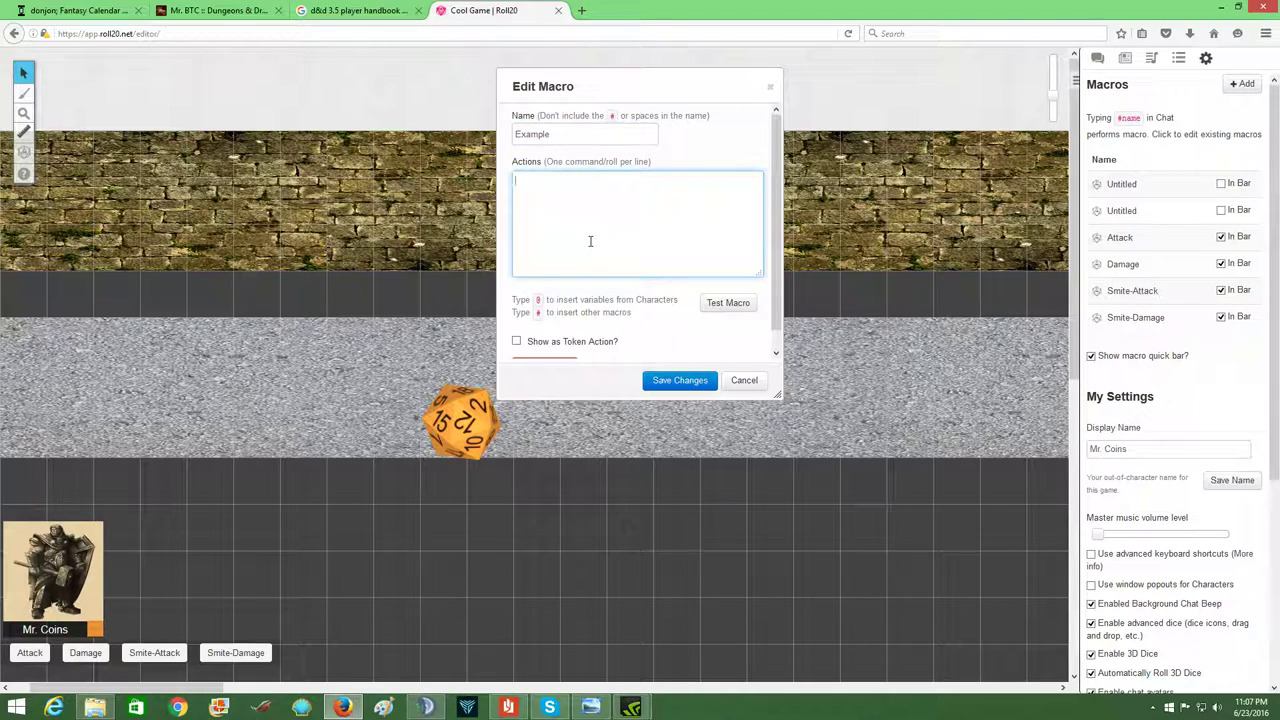
text(/roll 1d)
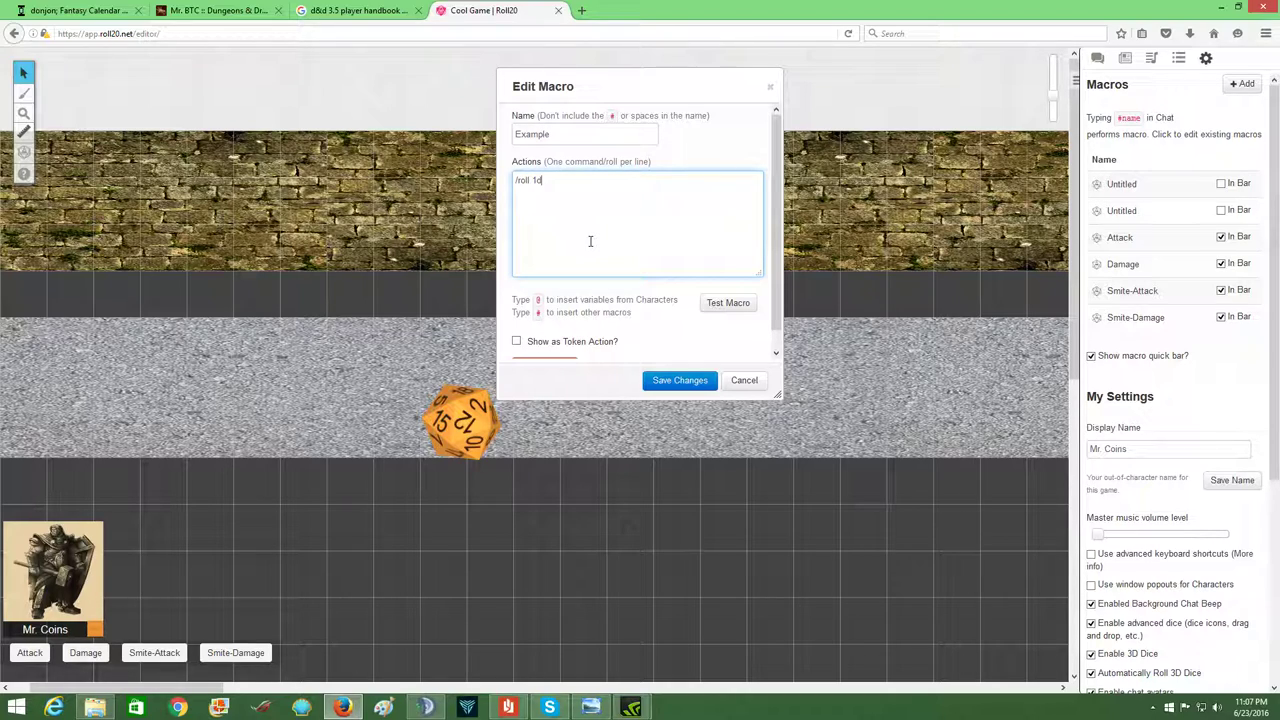
text(20)
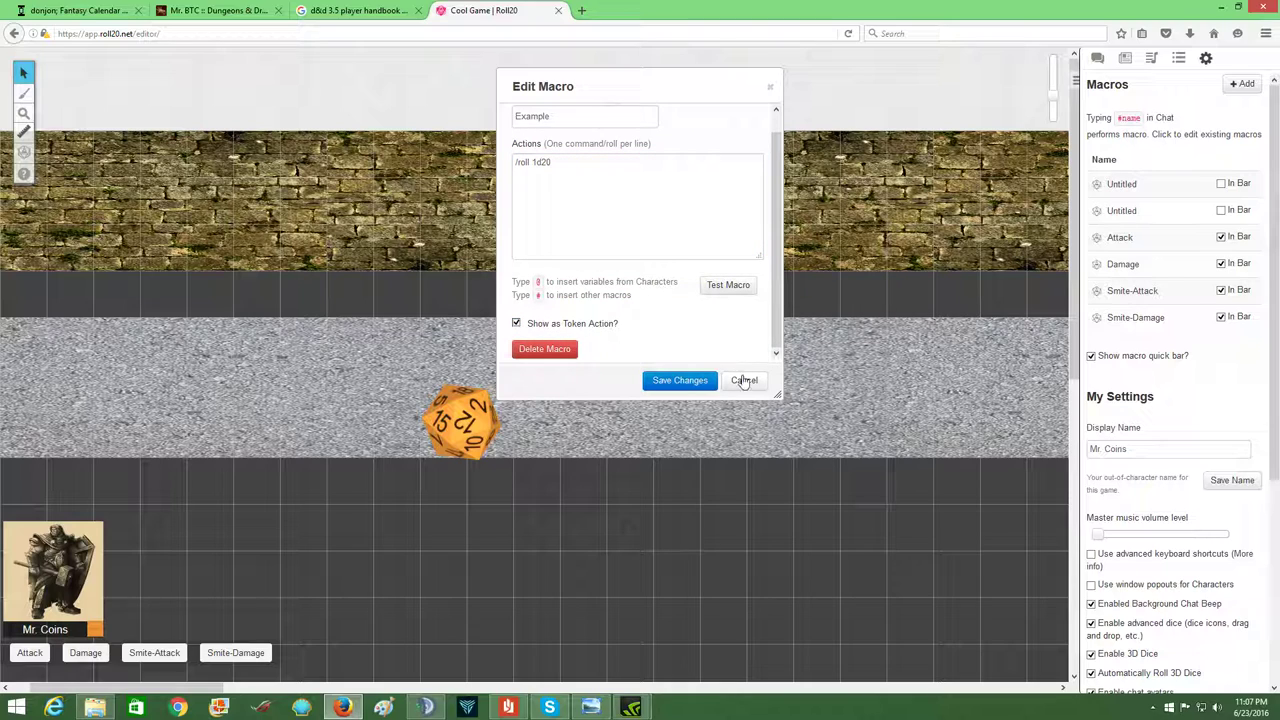
click(680, 380)
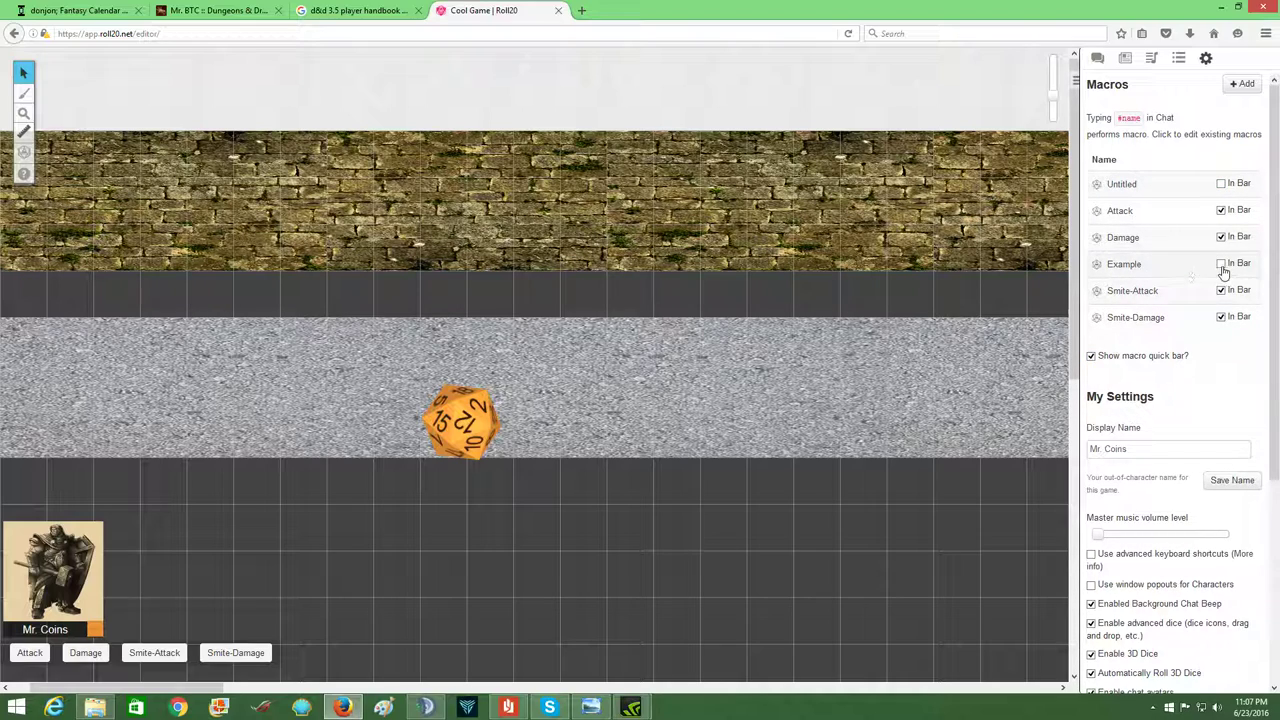
click(1220, 264)
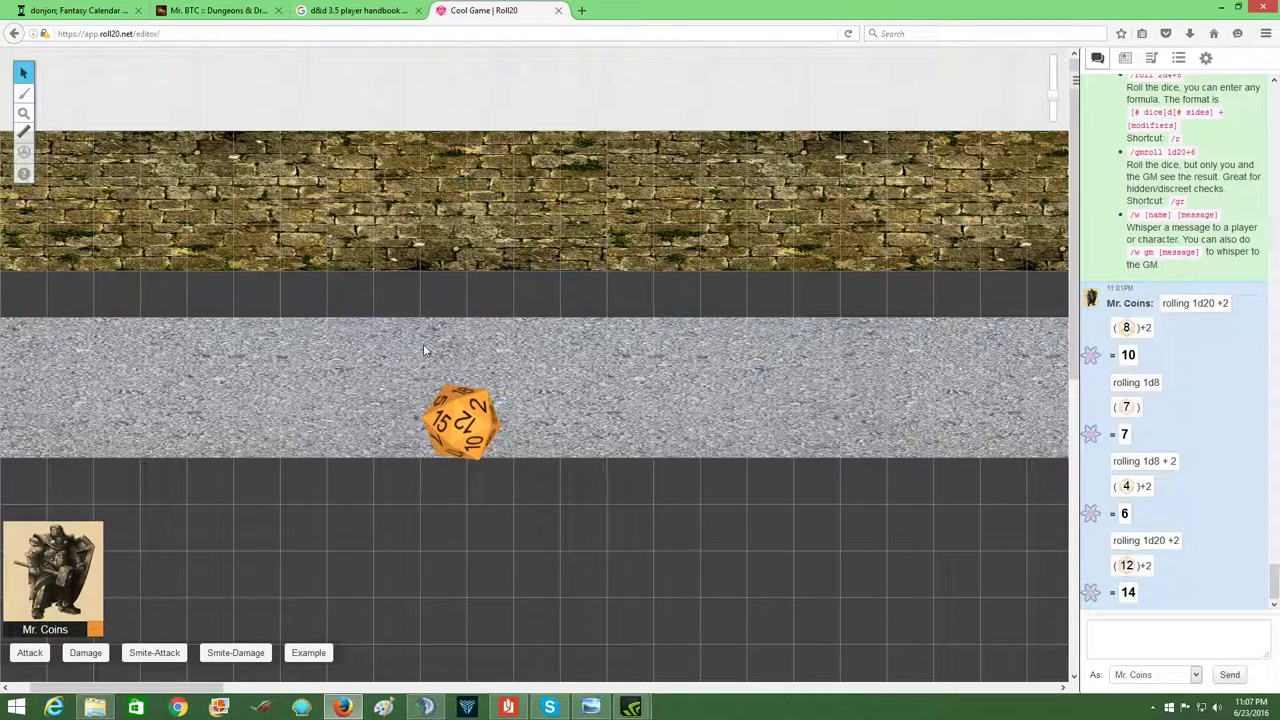
mouse_move(320, 652)
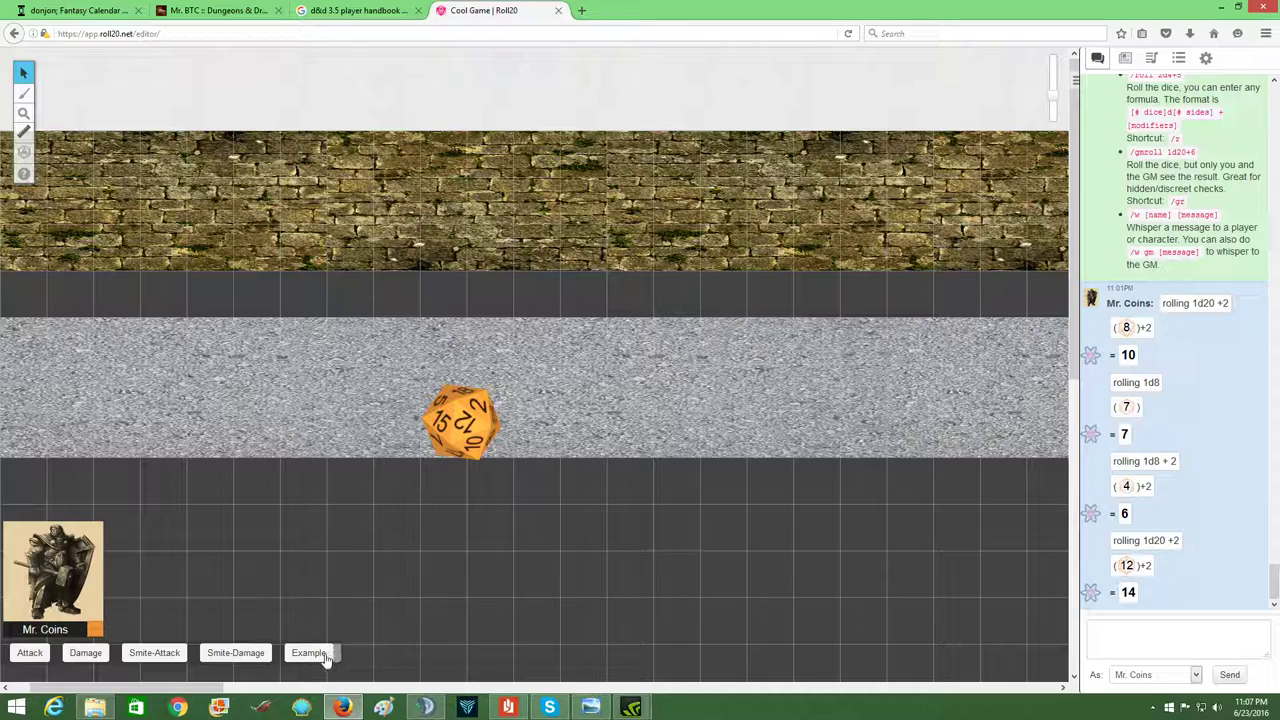
- Roll 1d20 with the Example quick-bar button (result 9), then return to the macro settings
click(308, 652)
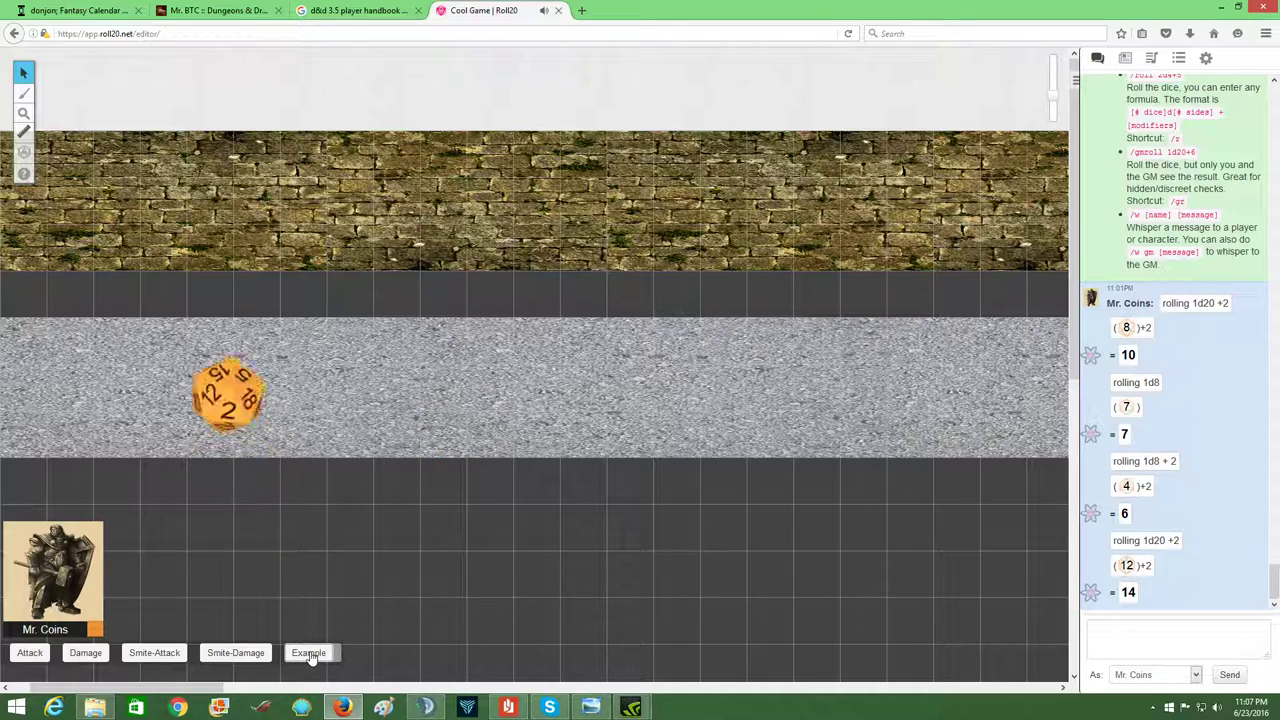
click(308, 652)
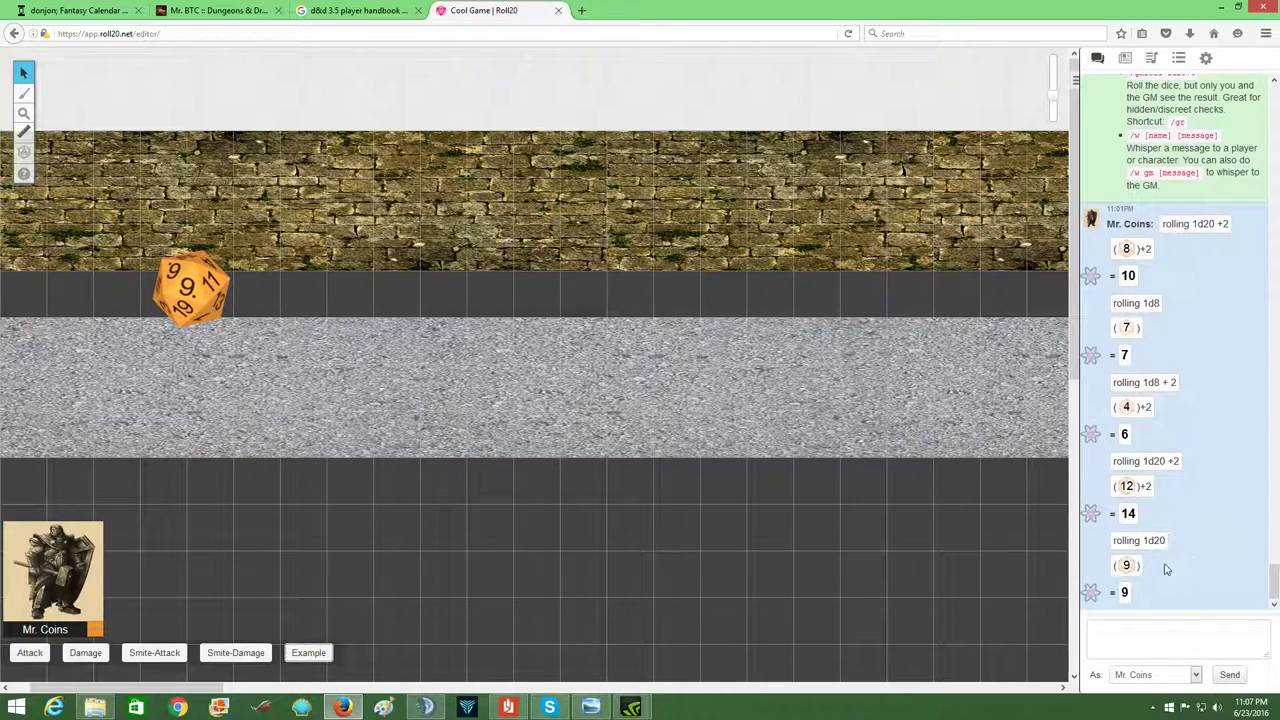
mouse_move(1128, 110)
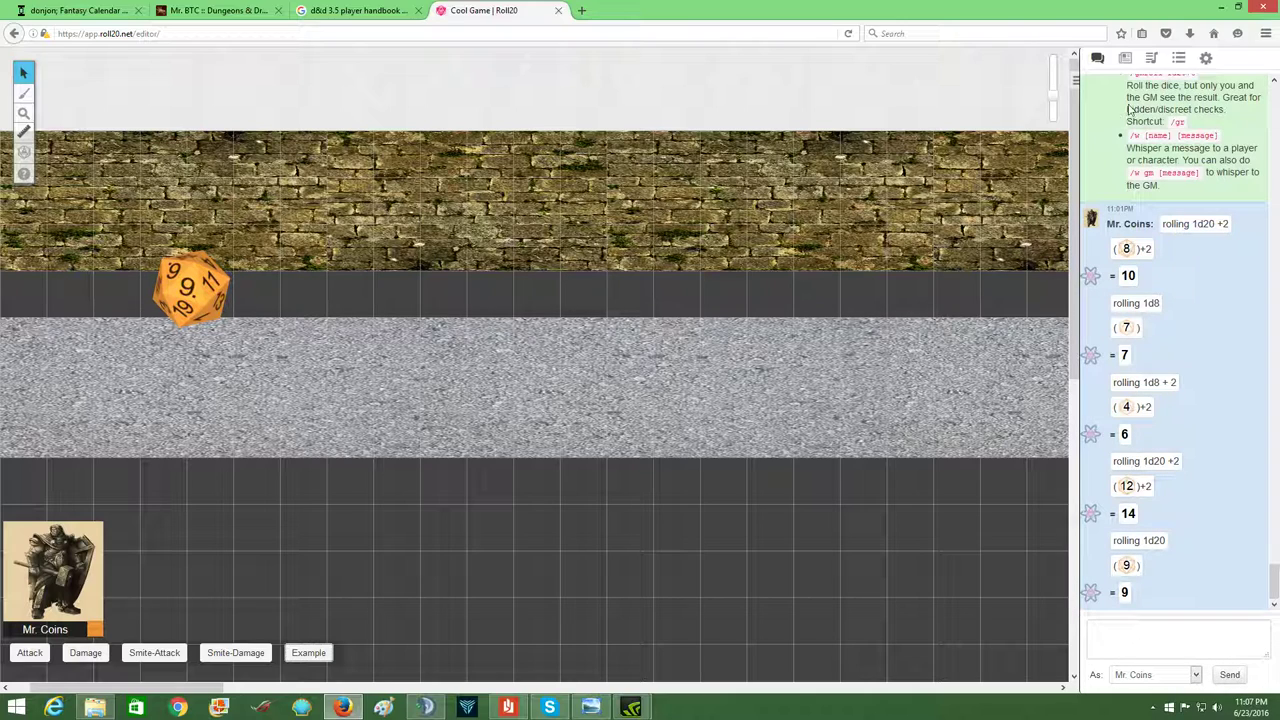
click(1206, 56)
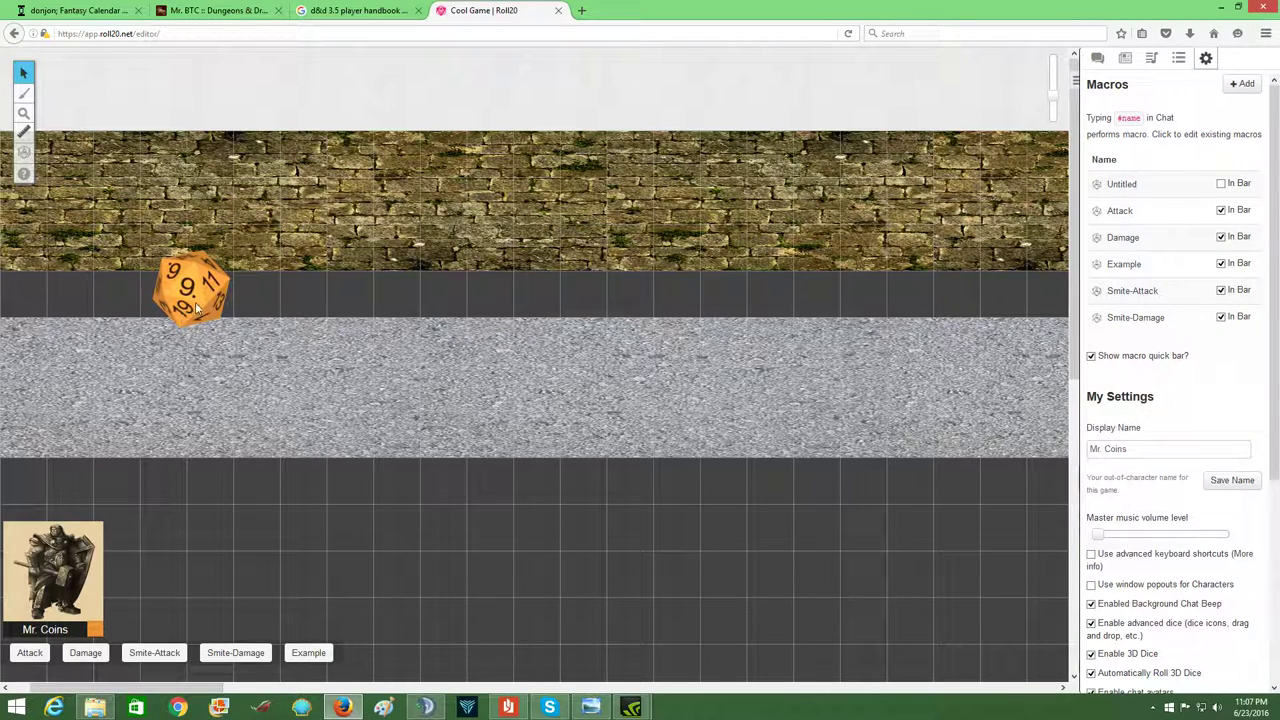
scroll(down, 3)
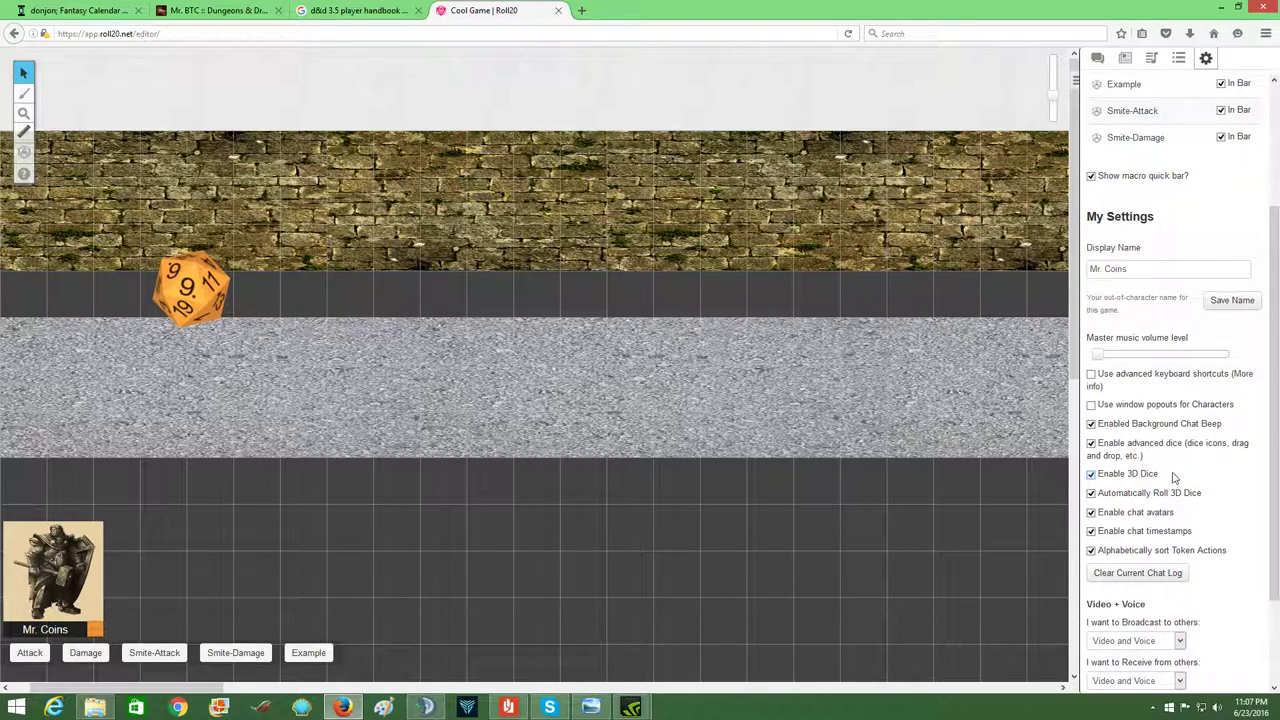
mouse_move(884, 436)
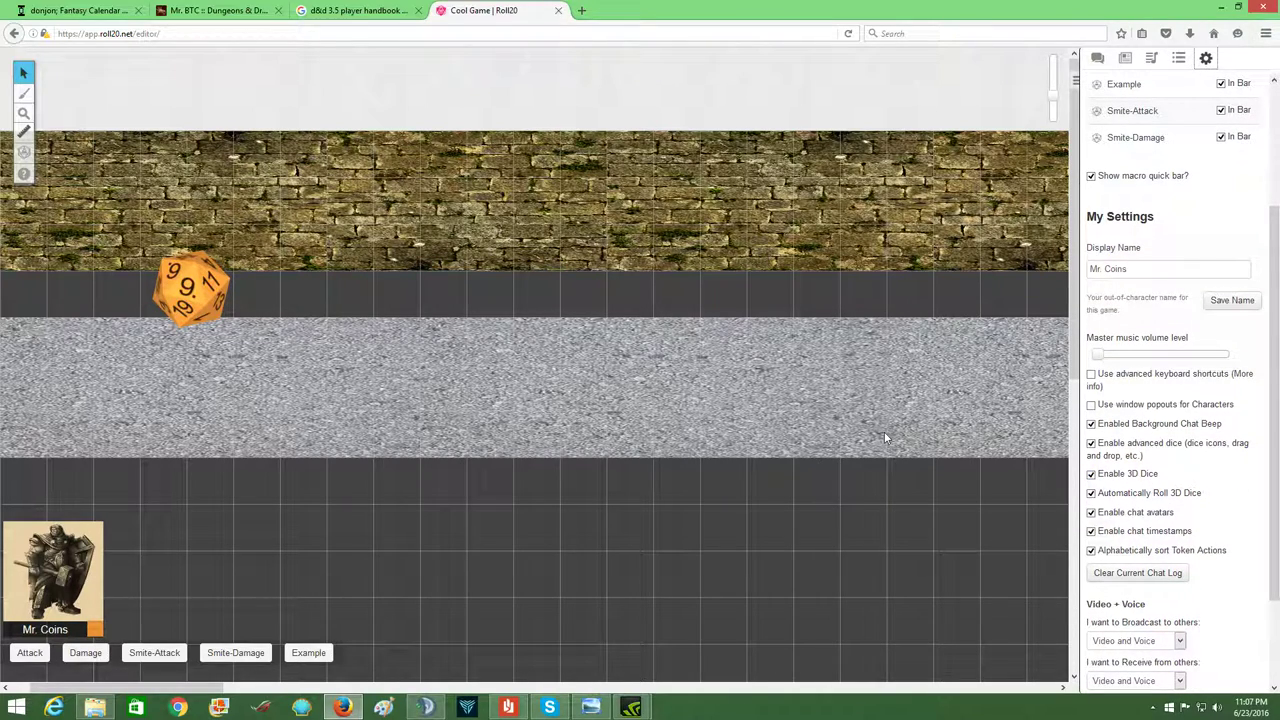
mouse_move(912, 292)
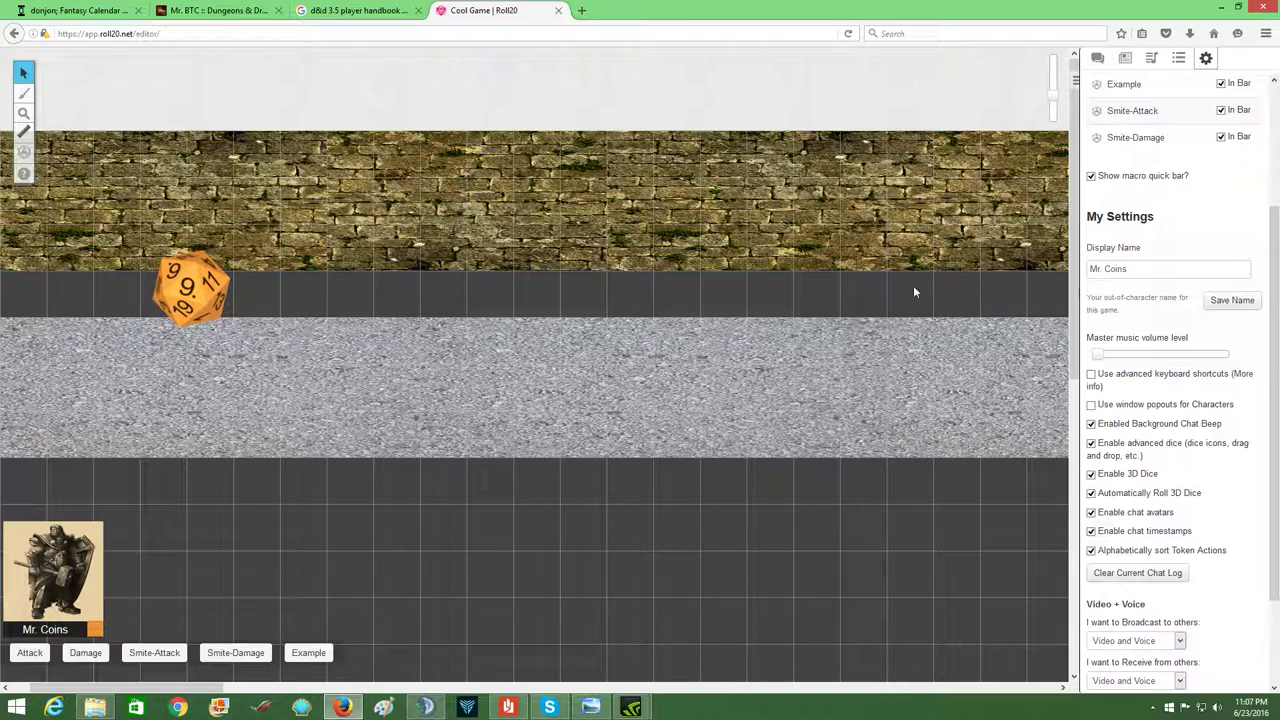
mouse_move(1096, 58)
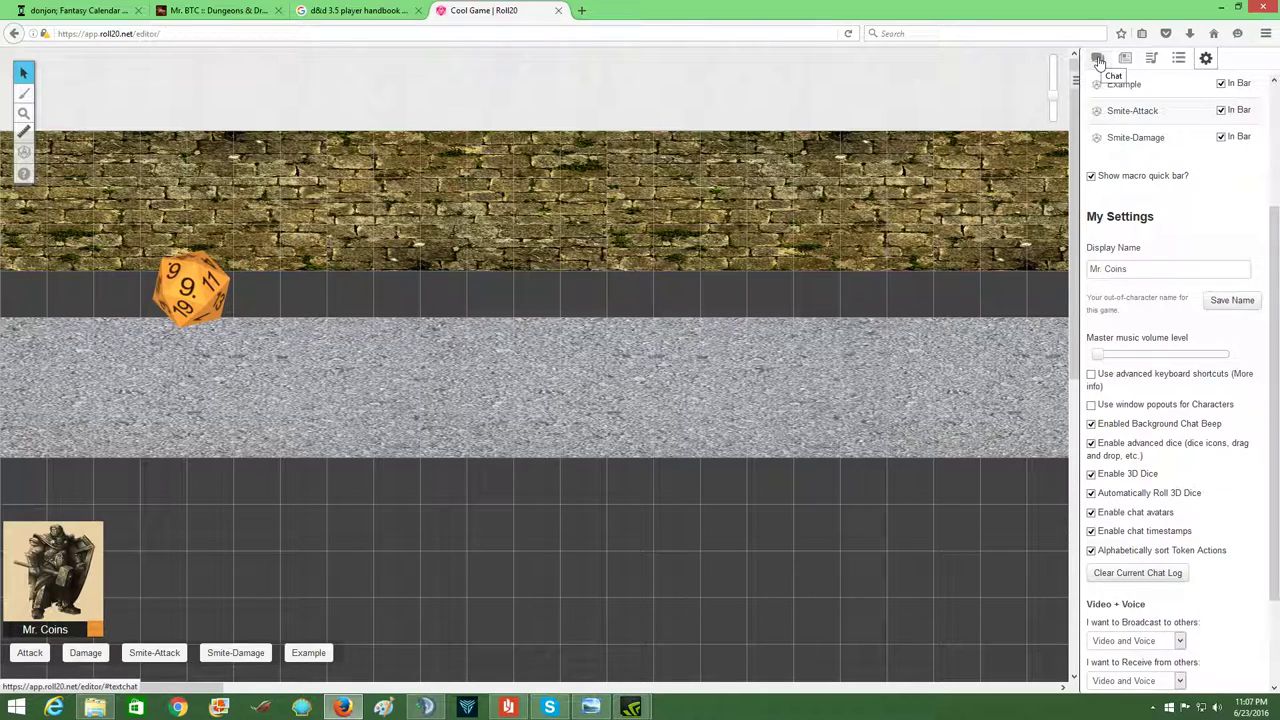
mouse_move(932, 270)
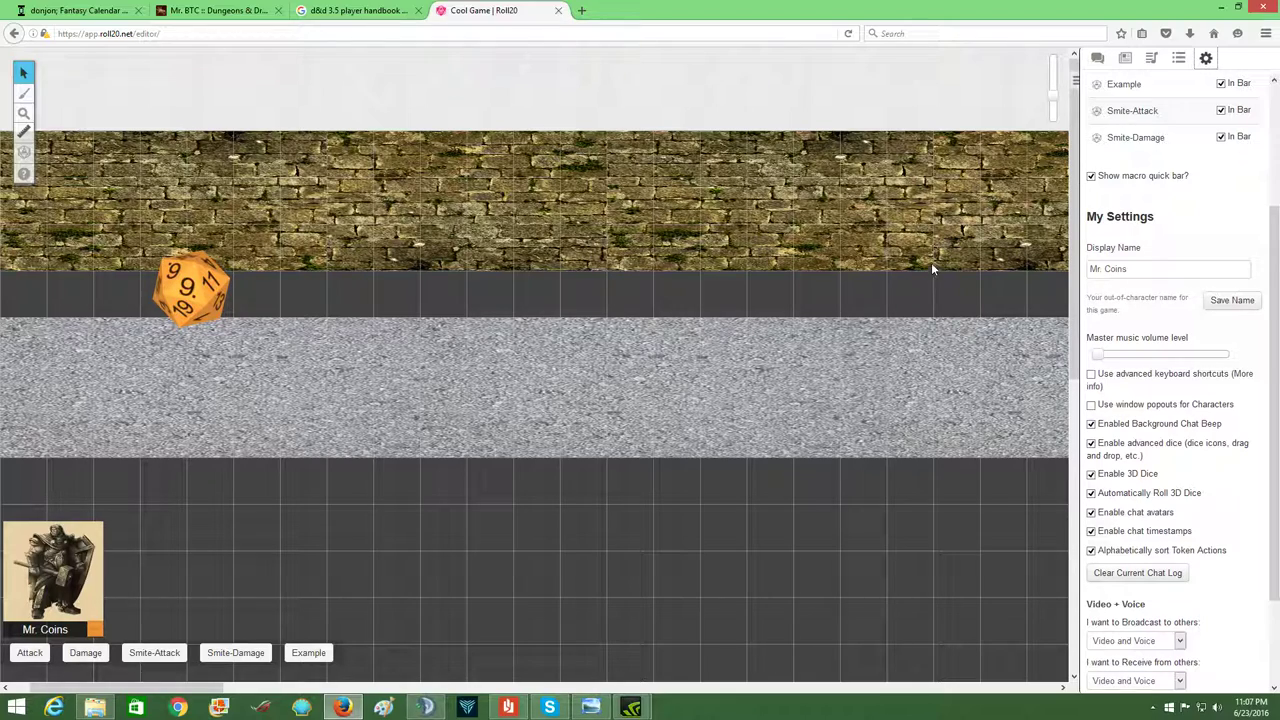